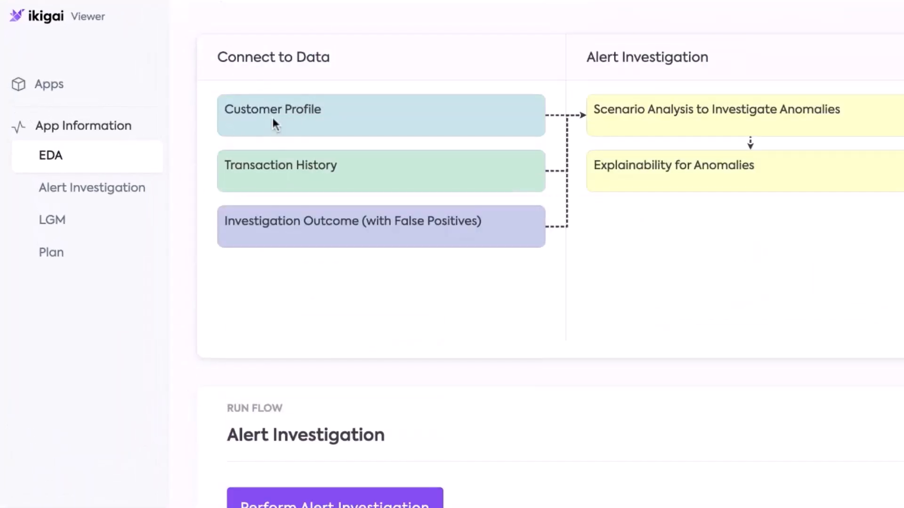
mouse_move(307, 165)
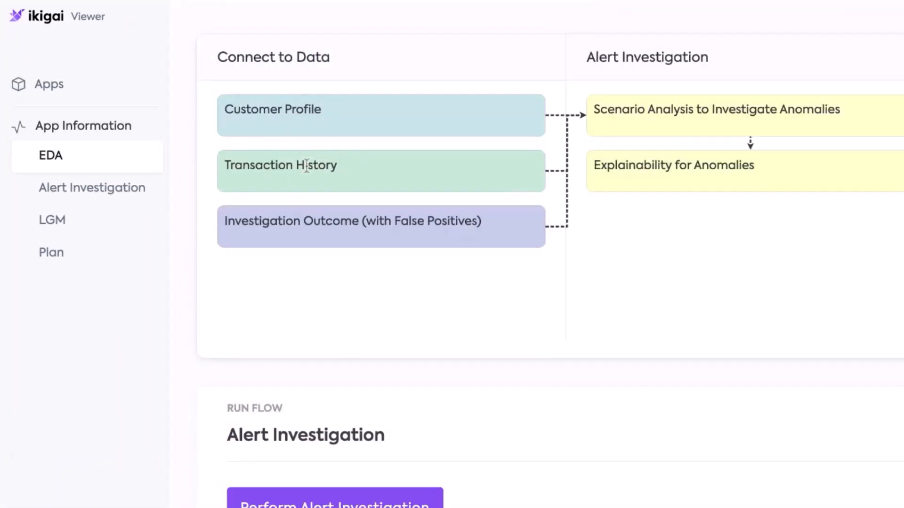
mouse_move(331, 227)
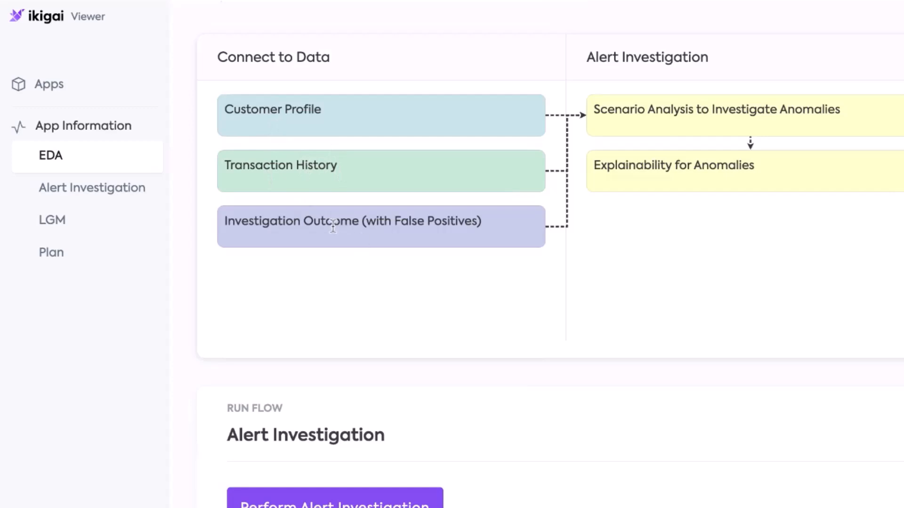
mouse_move(408, 226)
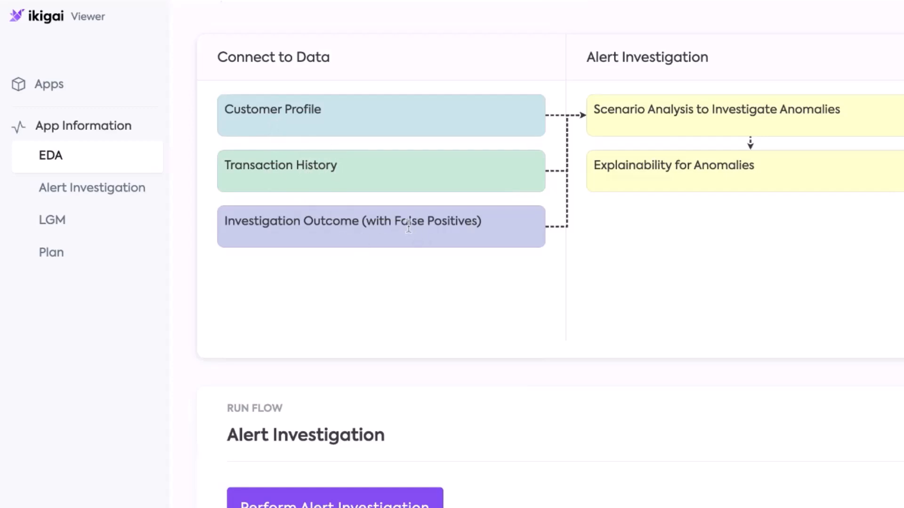
Scroll through the Alert Investigation results to the Feature Importance chart of risk factors
scroll("down", 3)
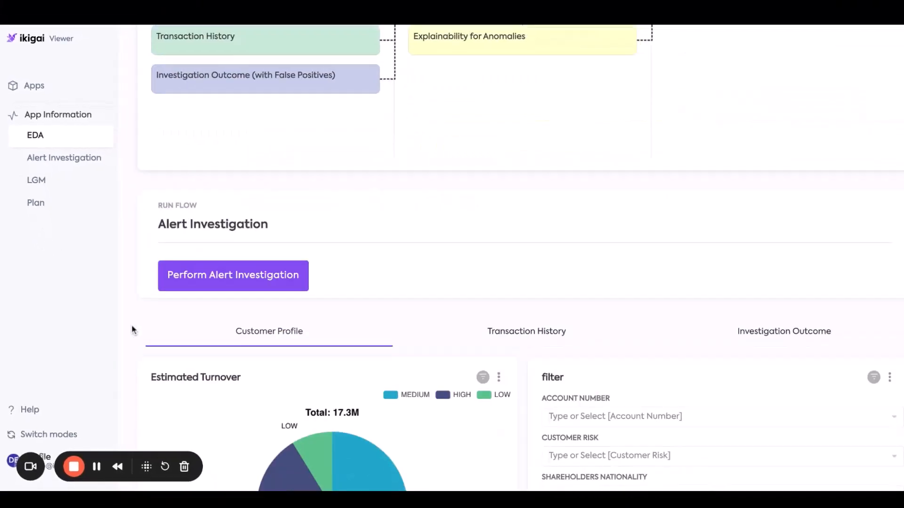
scroll("up", 3)
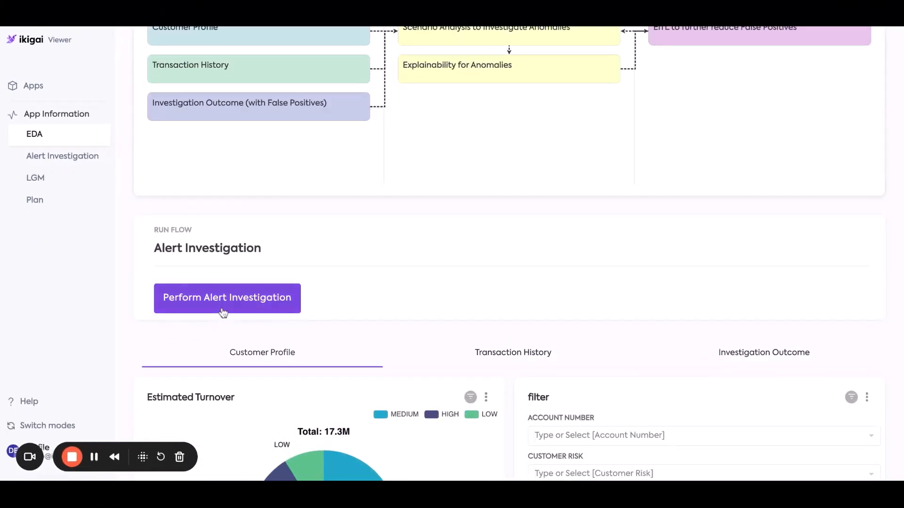
mouse_move(91, 168)
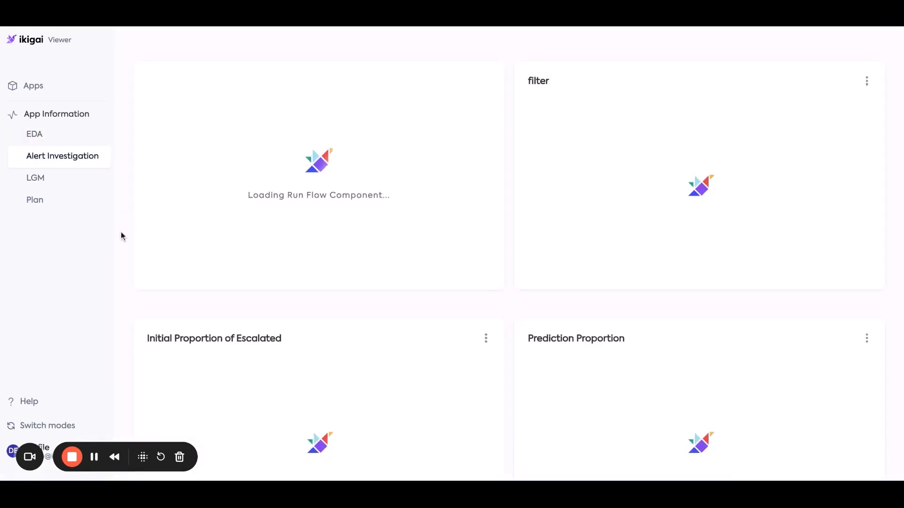
scroll("down", 3)
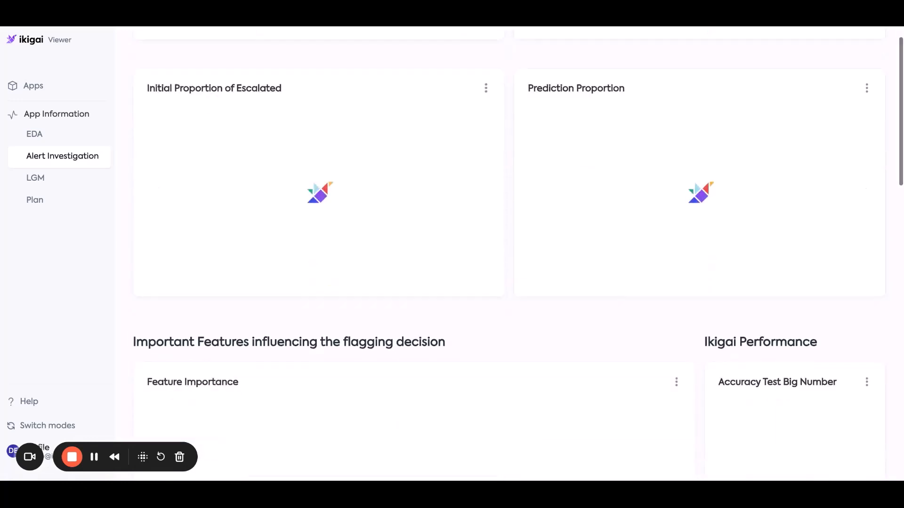
scroll("down", 3)
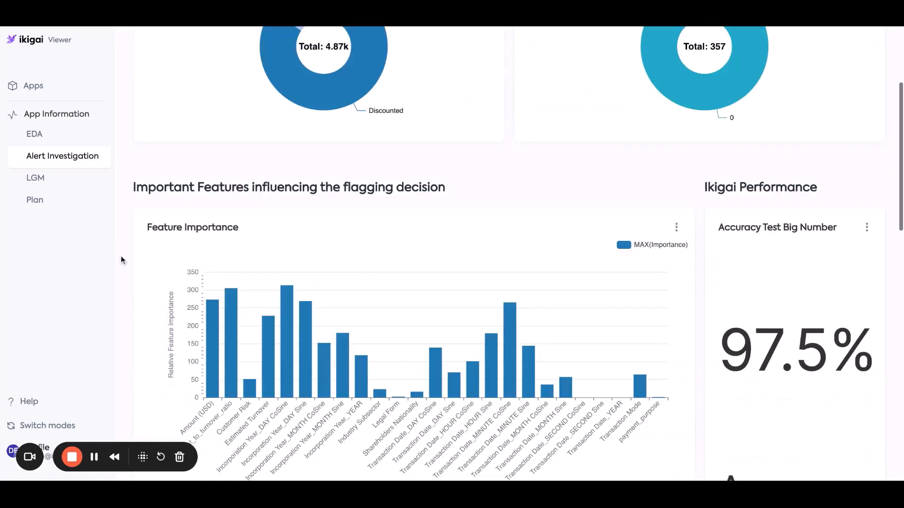
scroll("down", 3)
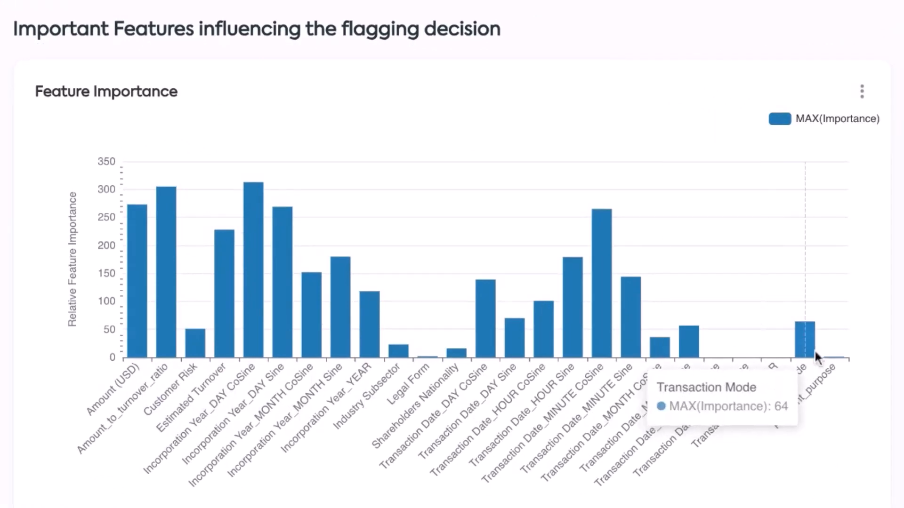
mouse_move(245, 288)
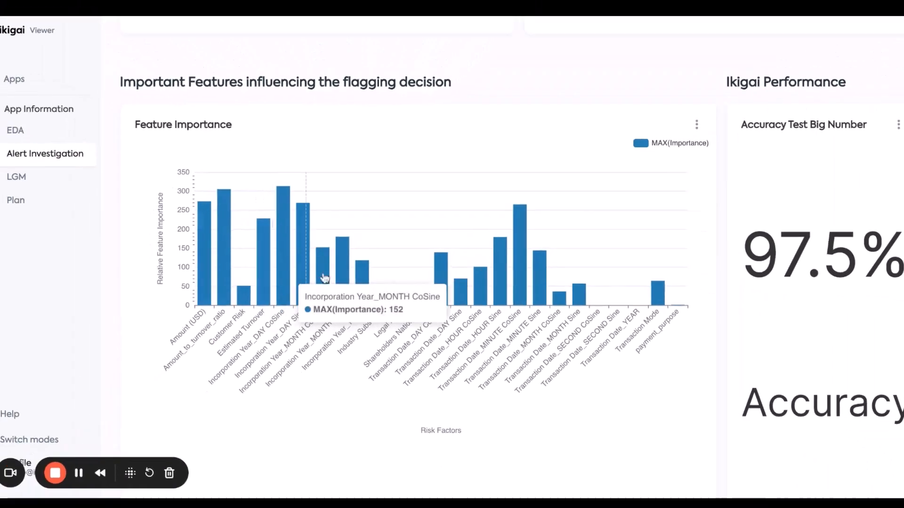
scroll("down", 3)
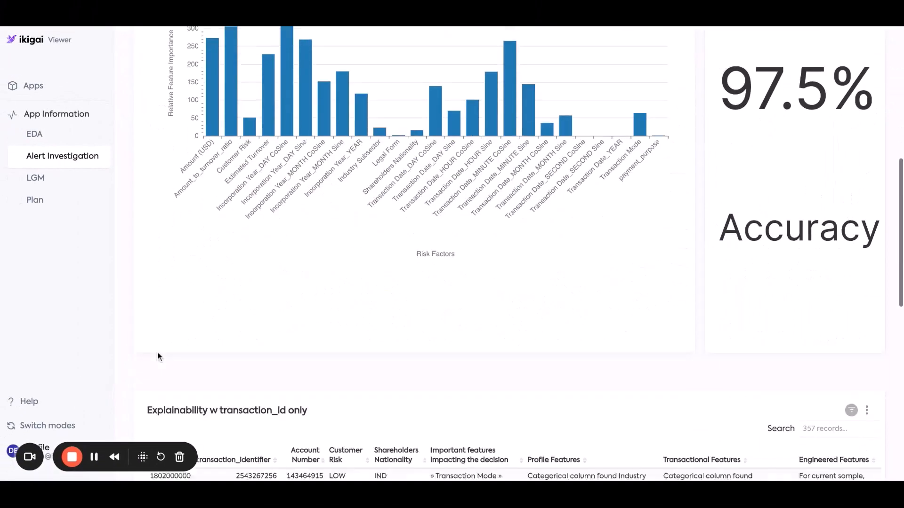
scroll("down", 3)
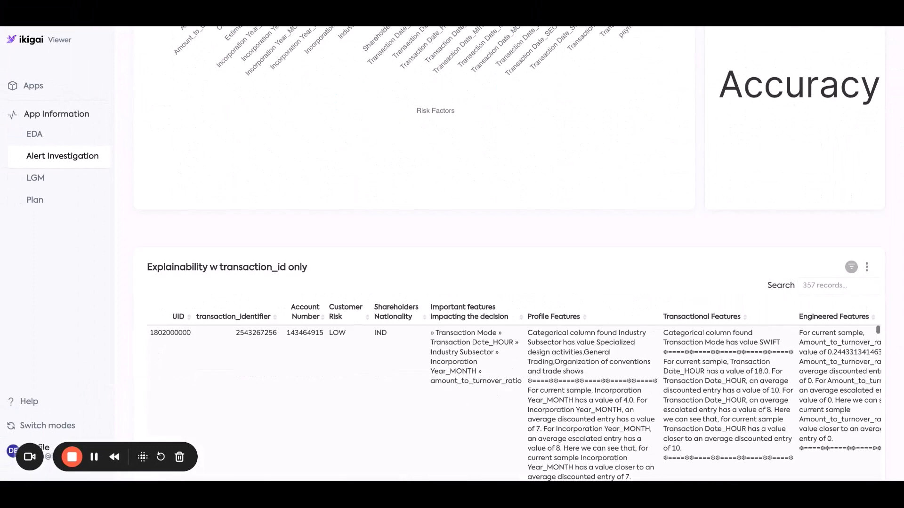
scroll("down", 3)
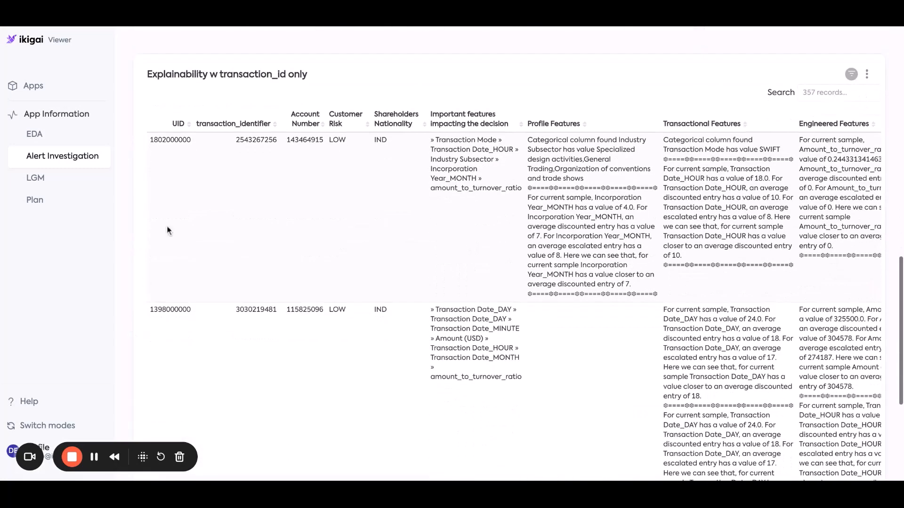
scroll("right", 3)
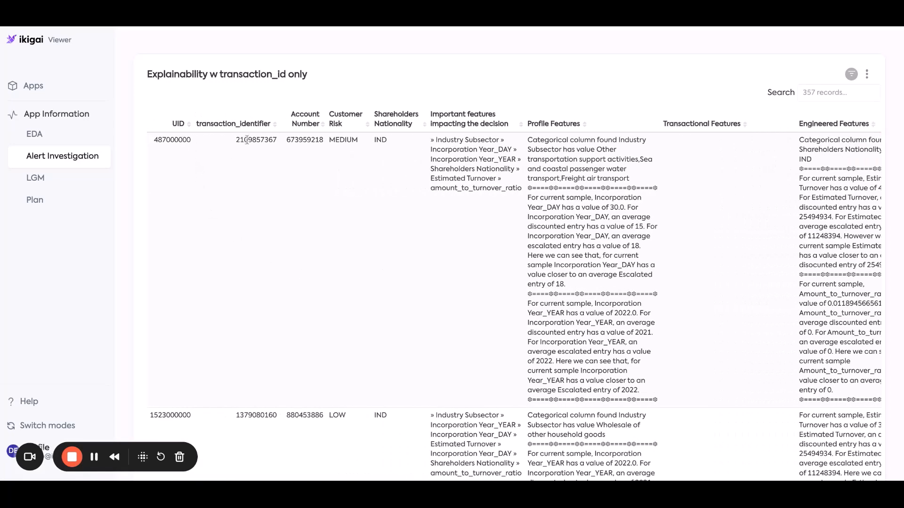
mouse_move(243, 176)
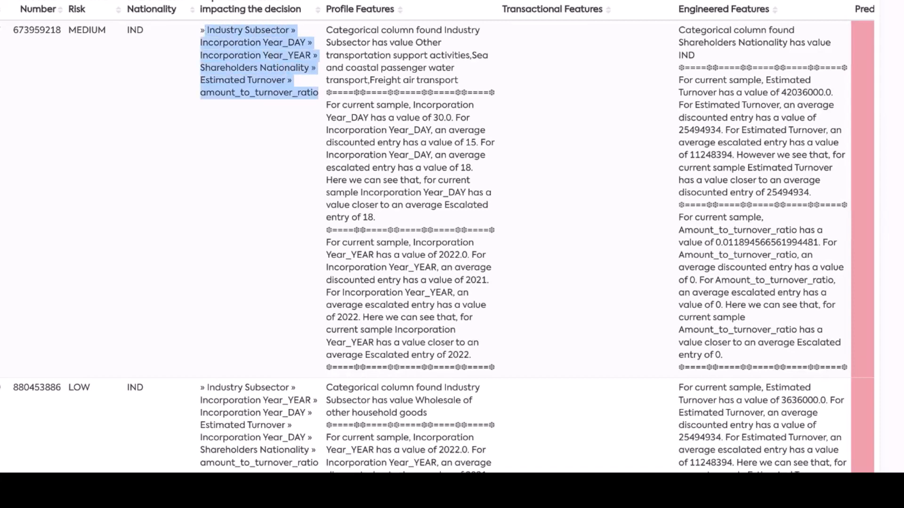
scroll("right", 3)
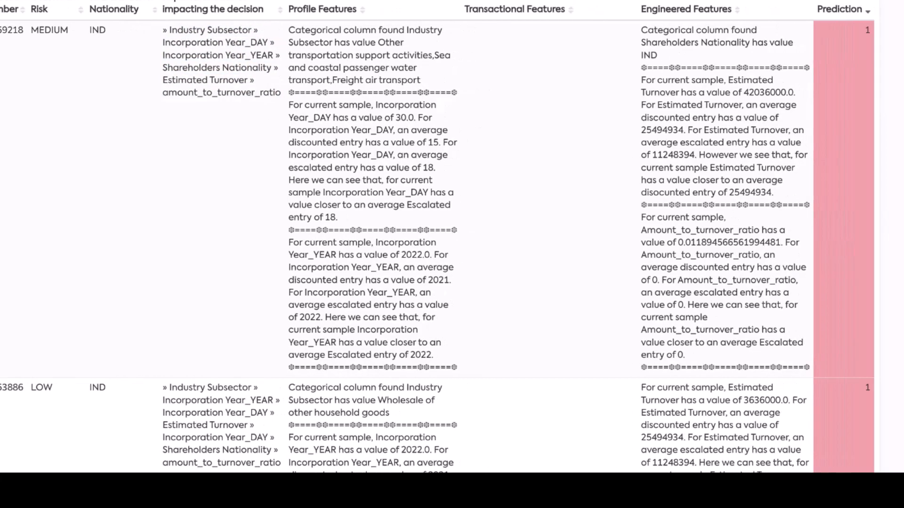
mouse_move(283, 34)
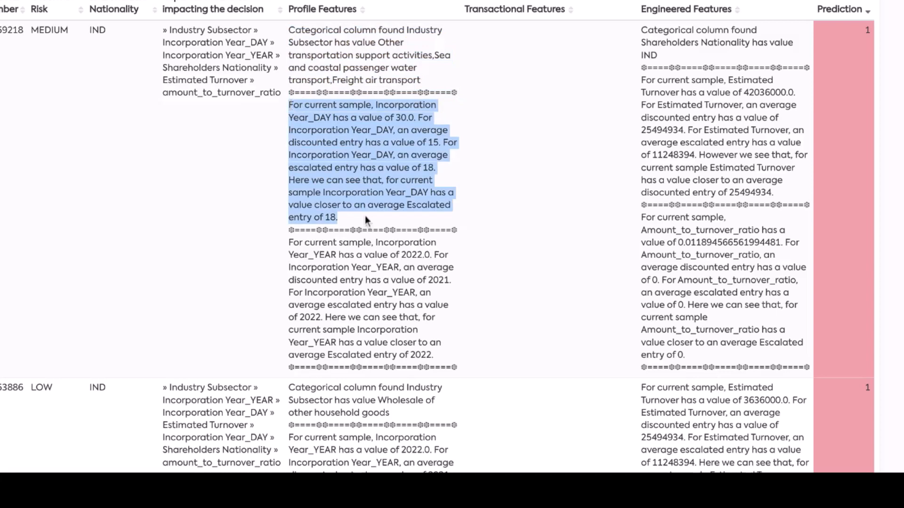
left_click(369, 222)
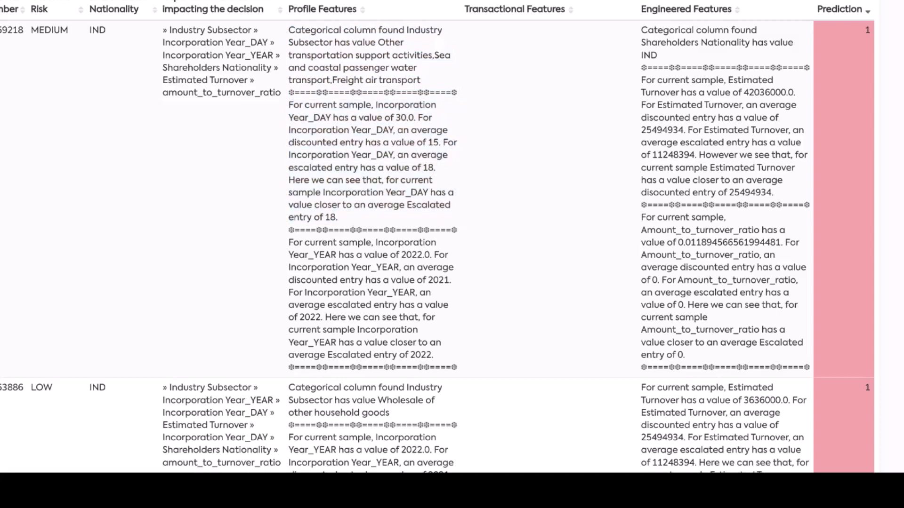
mouse_move(323, 119)
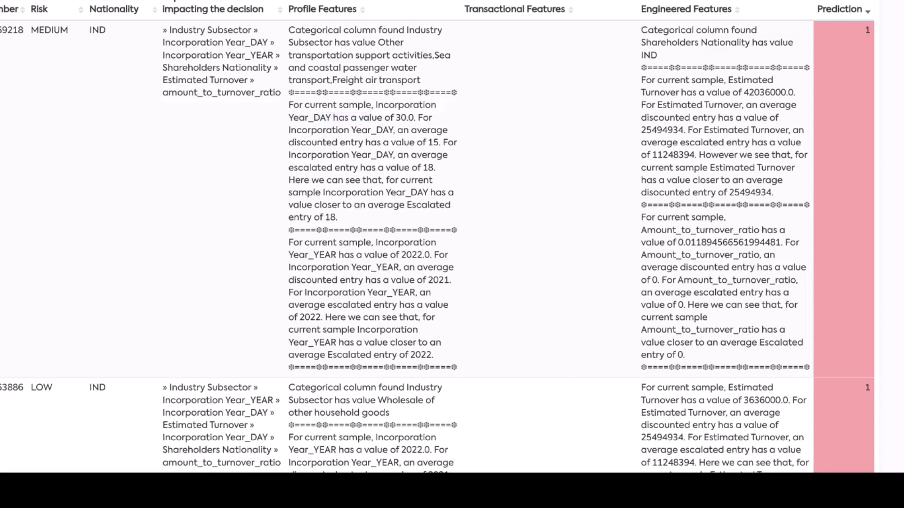
scroll("down", 3)
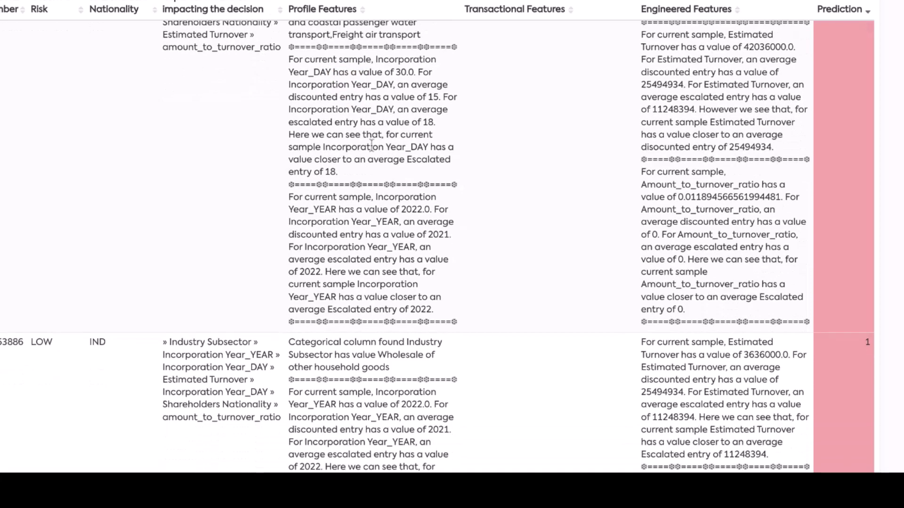
scroll("down", 3)
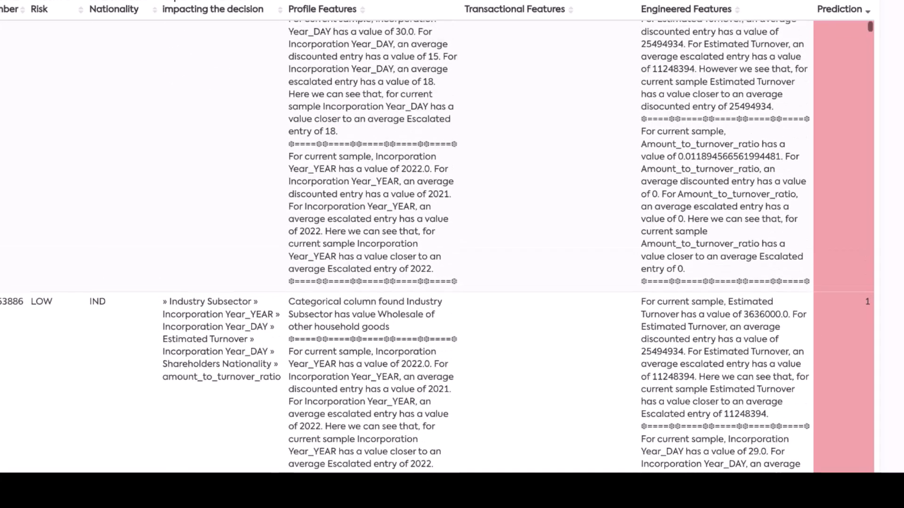
scroll("up", 3)
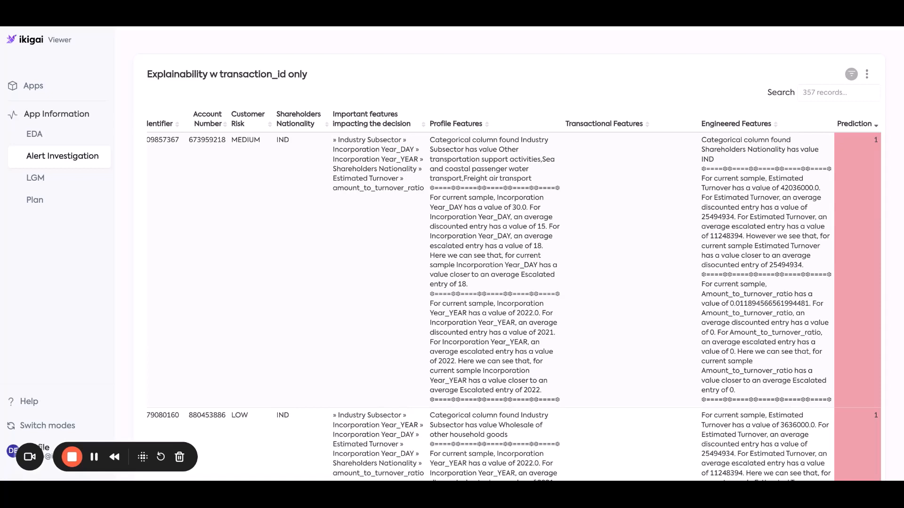
mouse_move(53, 192)
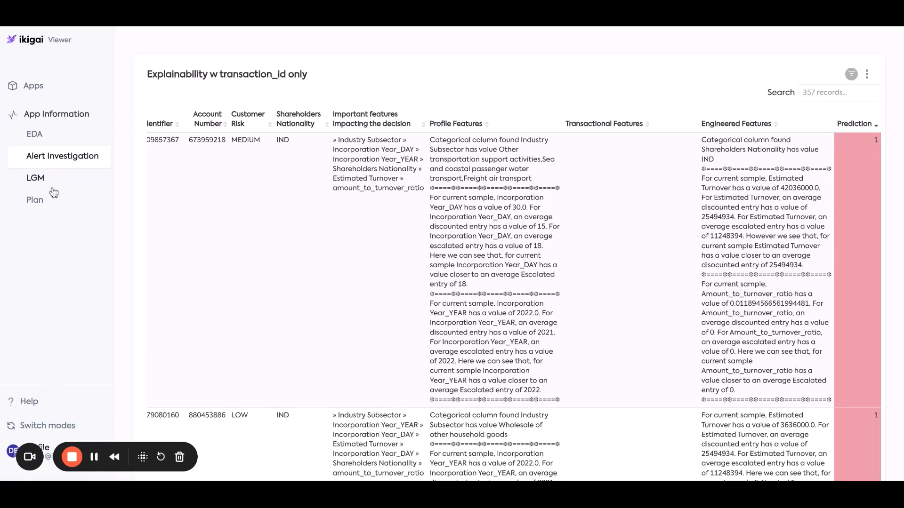
Remove the R608 chip from the Synthetic Reason Code selector so every reason code is plotted
left_click(35, 200)
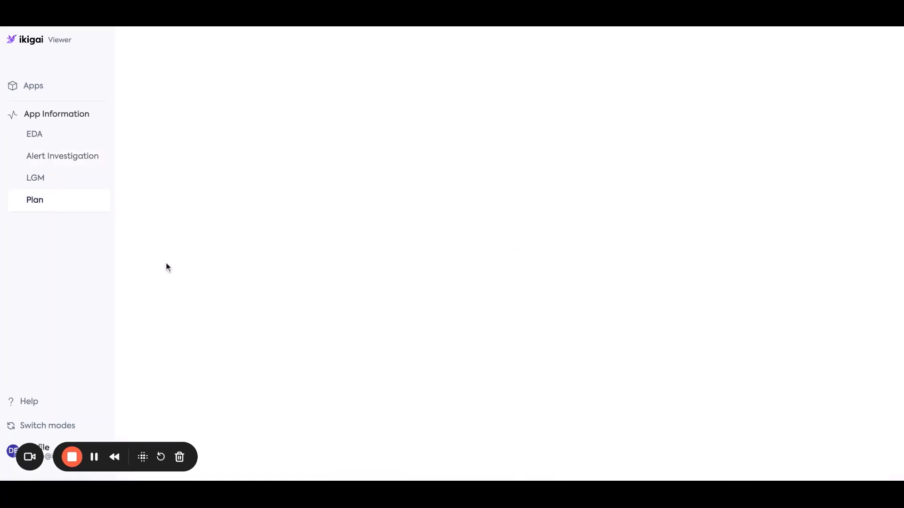
left_click(35, 200)
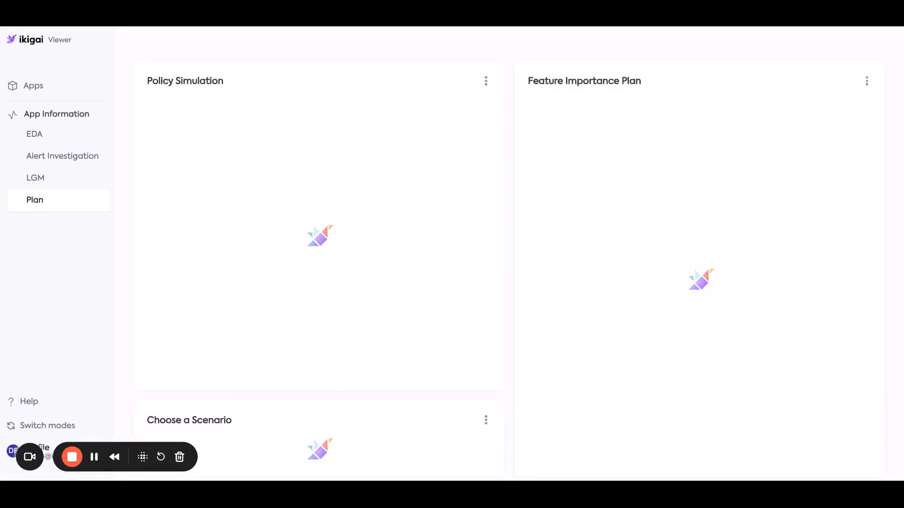
mouse_move(149, 284)
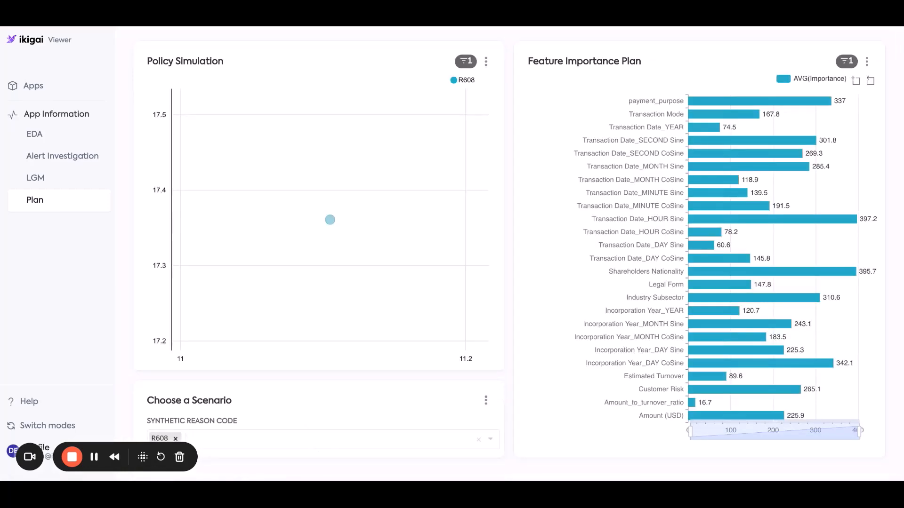
left_click(175, 438)
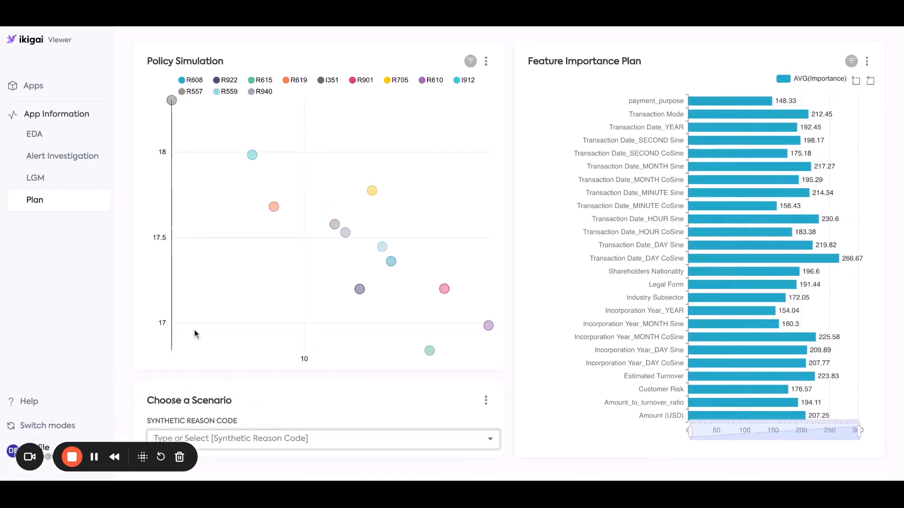
mouse_move(172, 101)
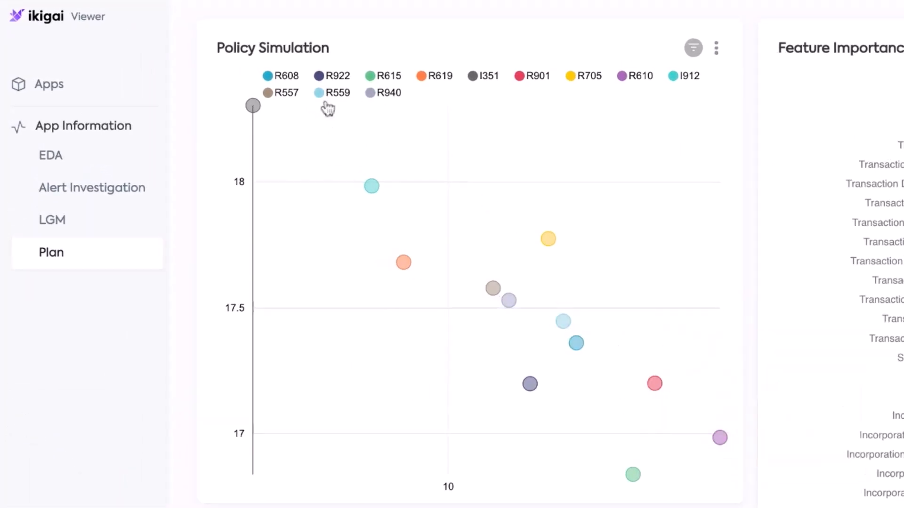
mouse_move(403, 263)
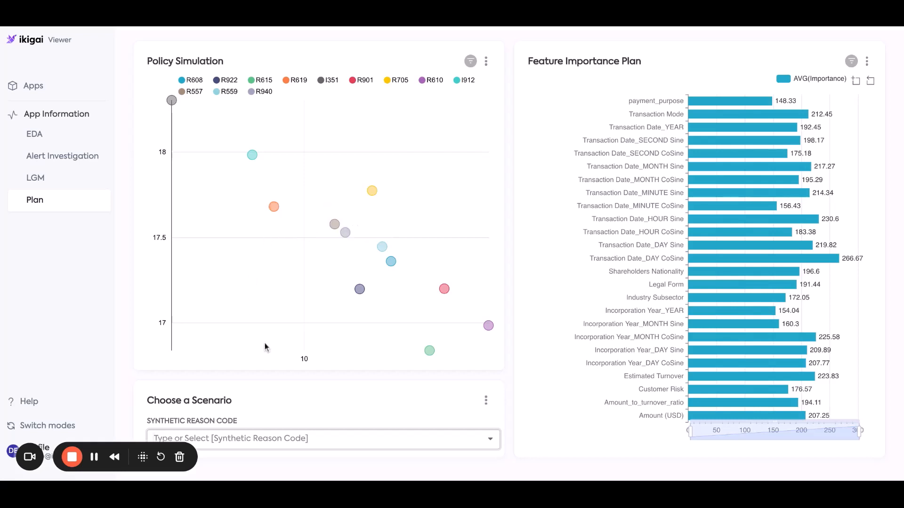
left_click(323, 439)
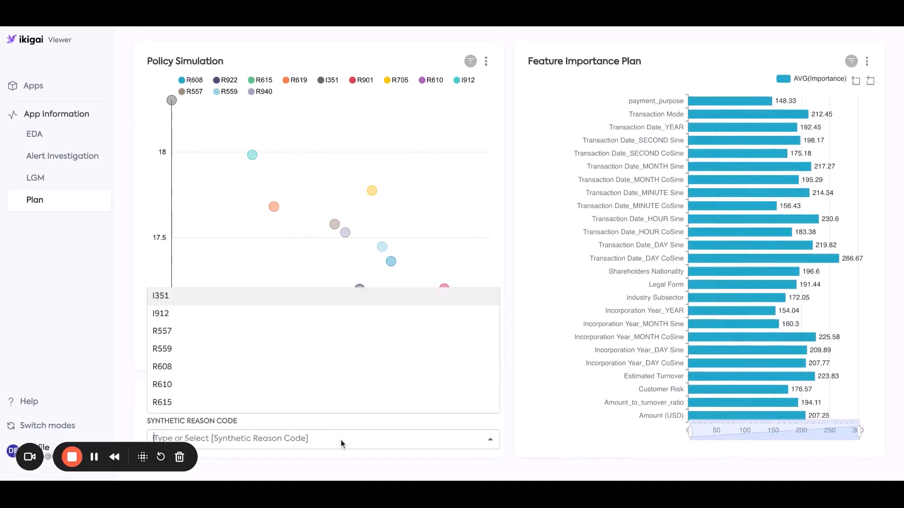
mouse_move(331, 302)
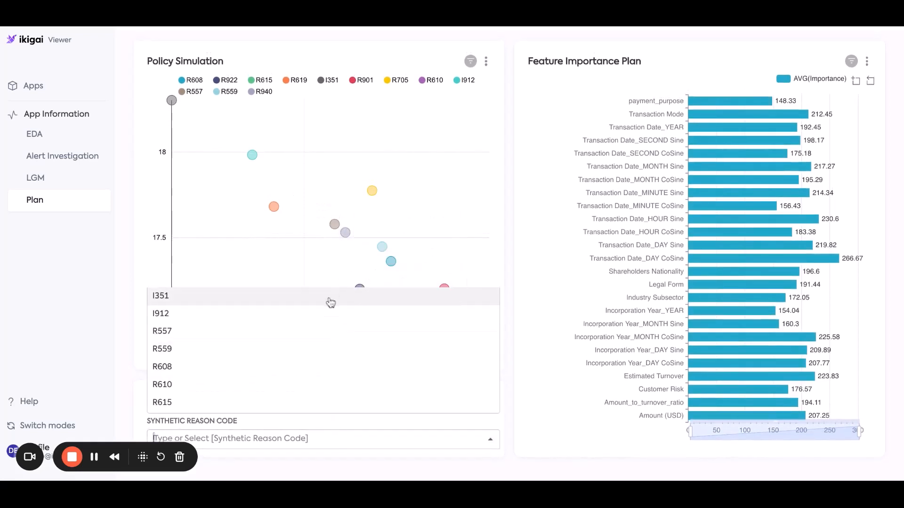
left_click(160, 296)
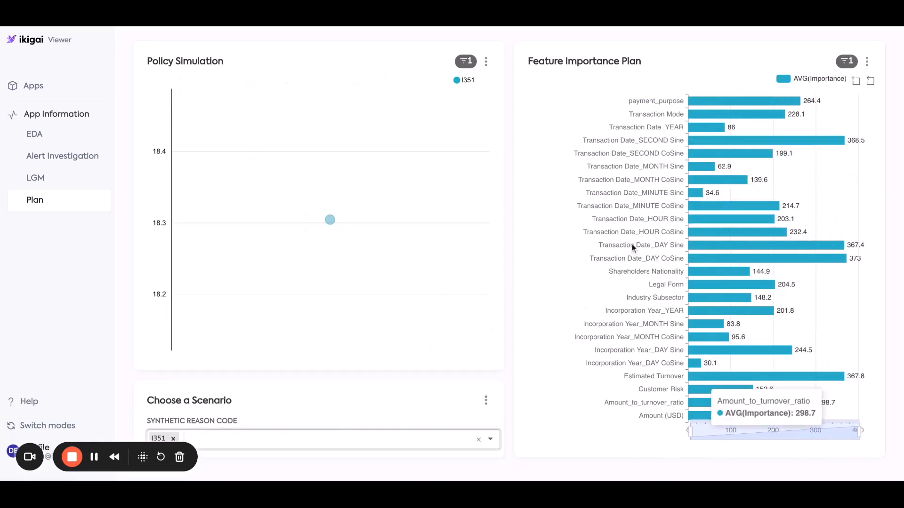
mouse_move(654, 377)
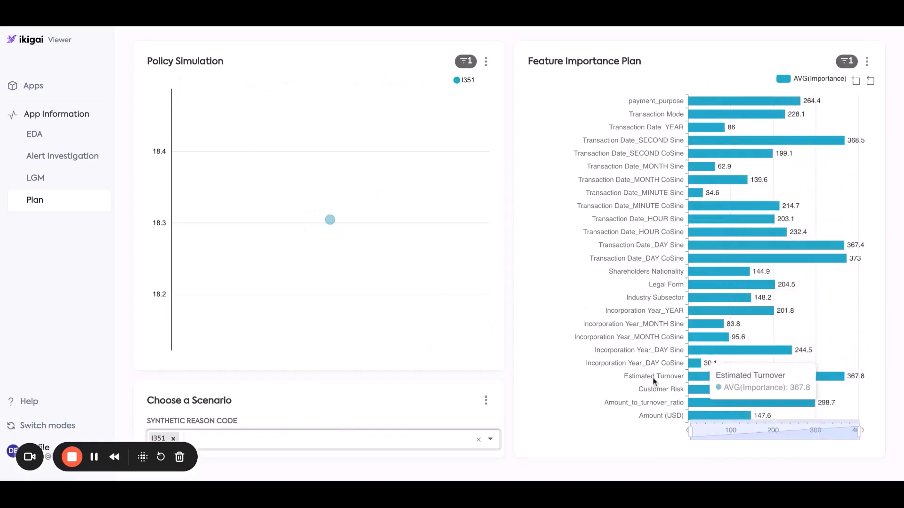
left_click(323, 440)
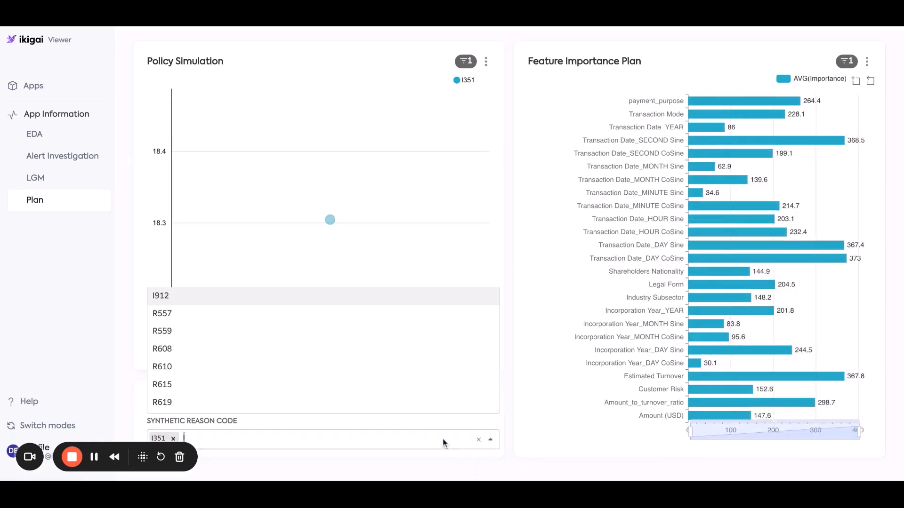
left_click(173, 437)
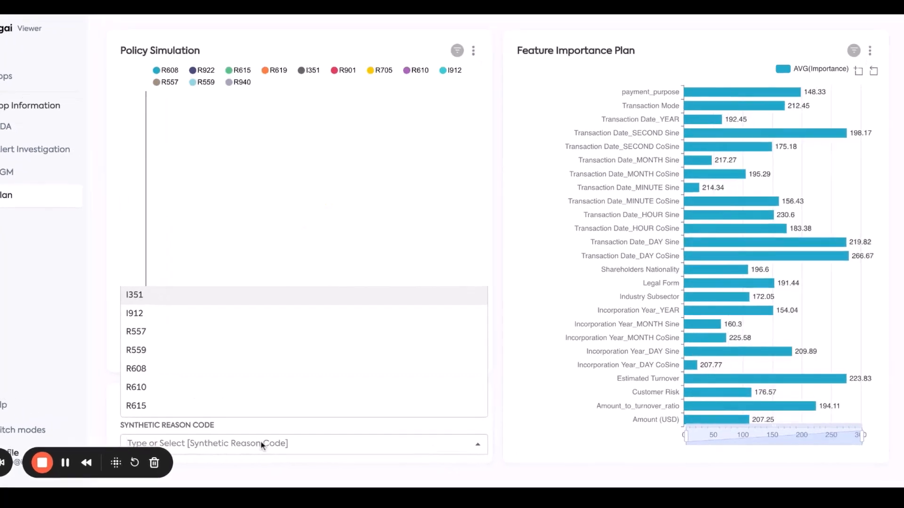